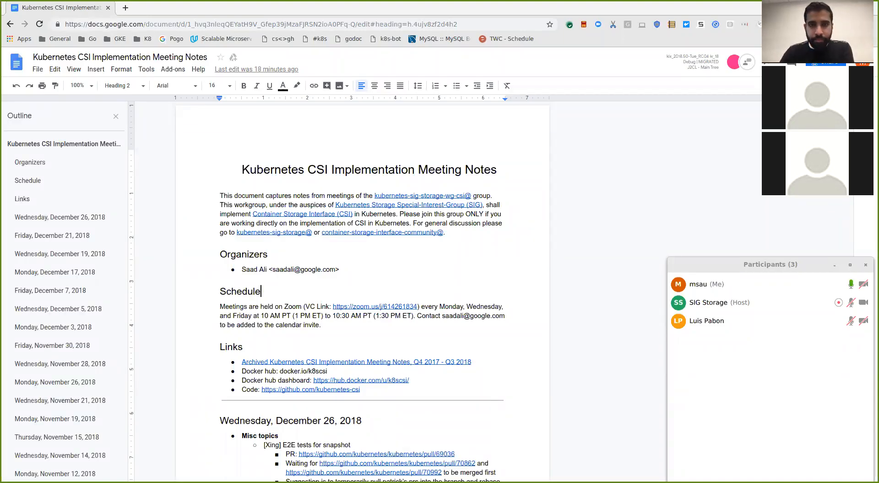
# Scroll past the December 26 agenda to the Q4 '18 CSI sidecar release assignments.
pyautogui.click(311, 390)
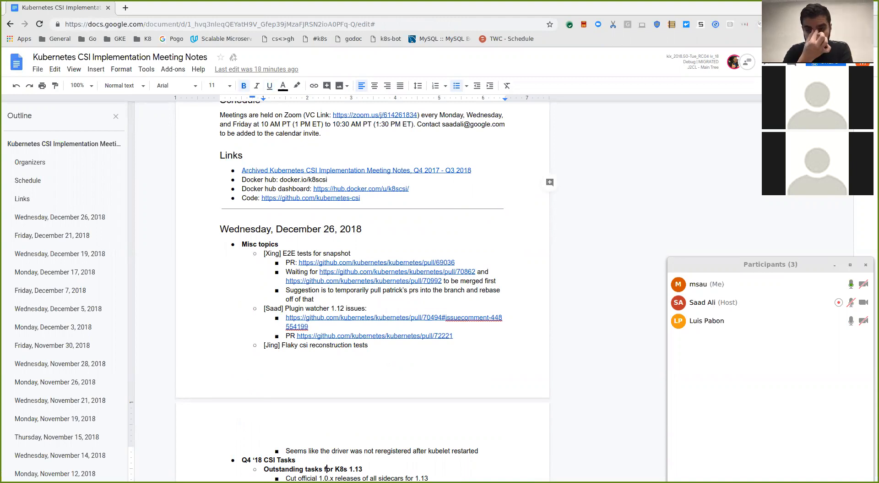
pyautogui.scroll(-3)
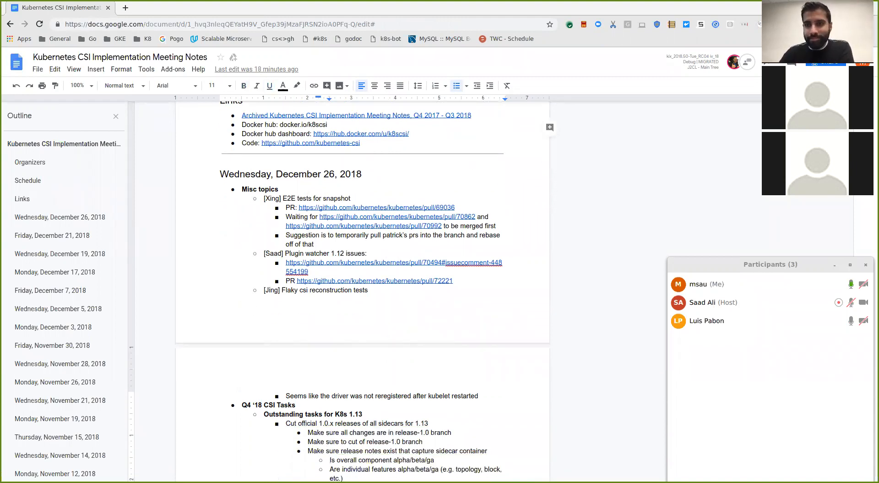
pyautogui.scroll(-3)
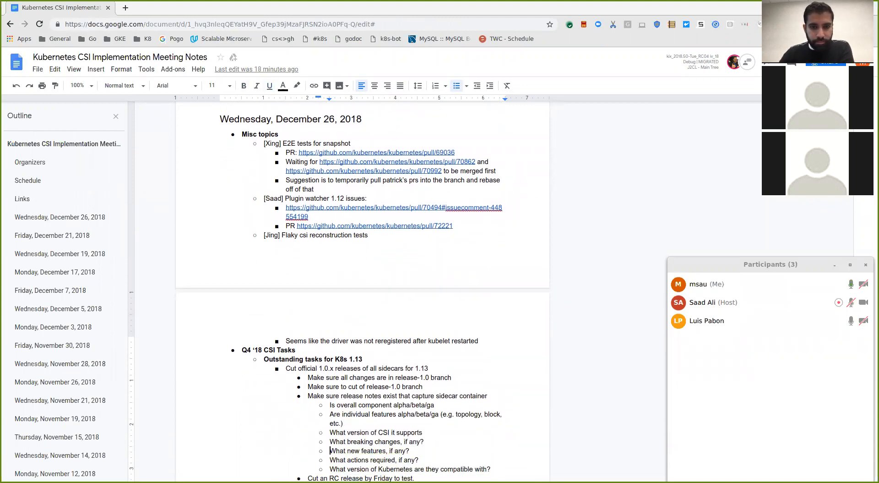
pyautogui.scroll(-3)
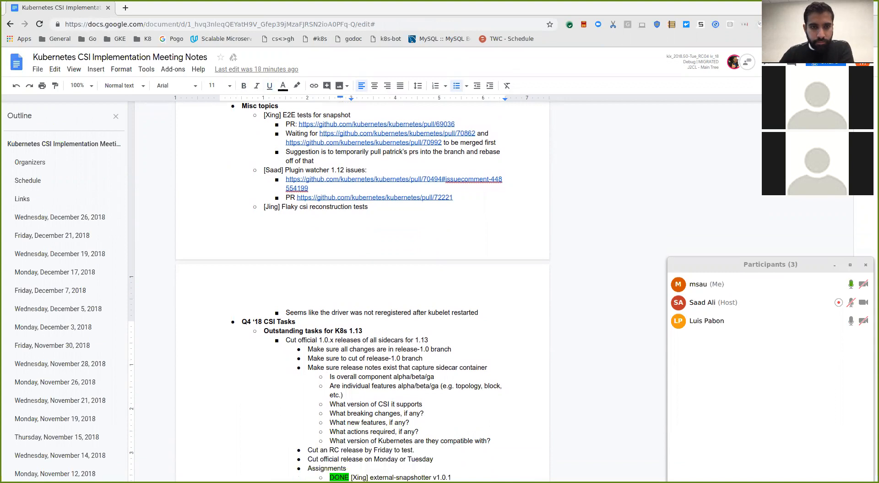
pyautogui.scroll(-3)
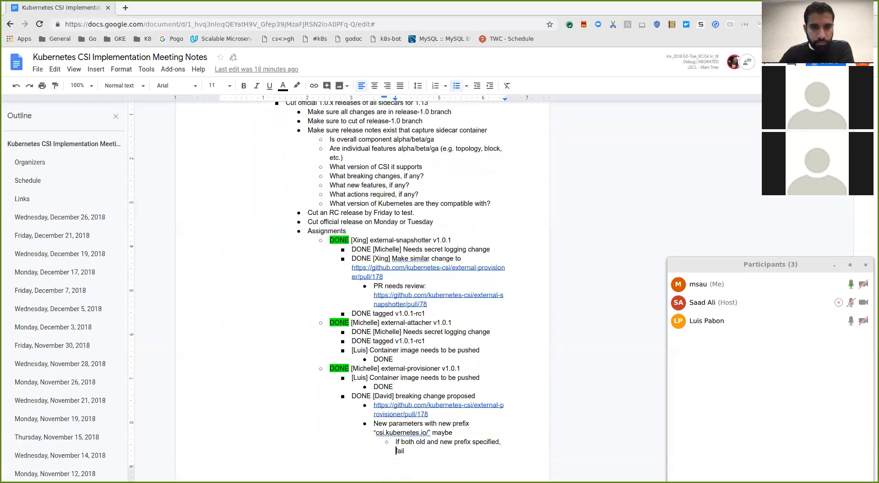
pyautogui.scroll(-3)
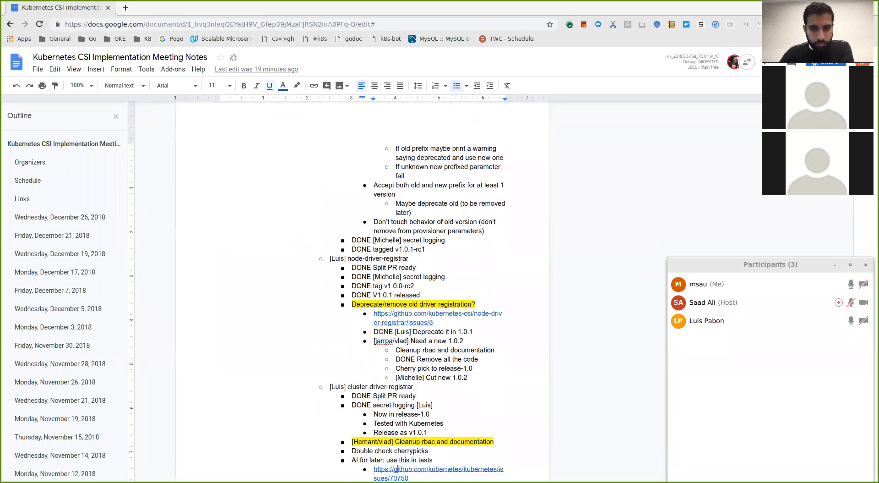
# Prefix the 'Cleanup rbac and documentation' sub-bullet with [Michelle].
pyautogui.scroll(-3)
pyautogui.write('[Michelle] ')
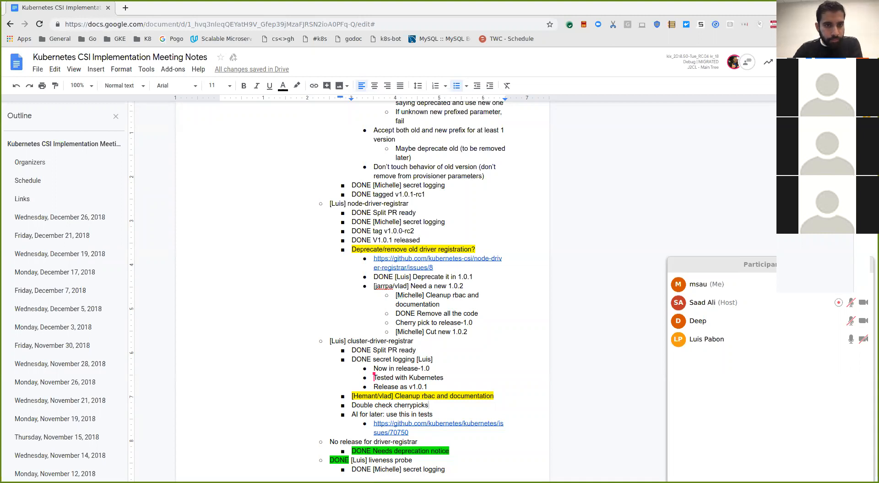
pyautogui.click(429, 404)
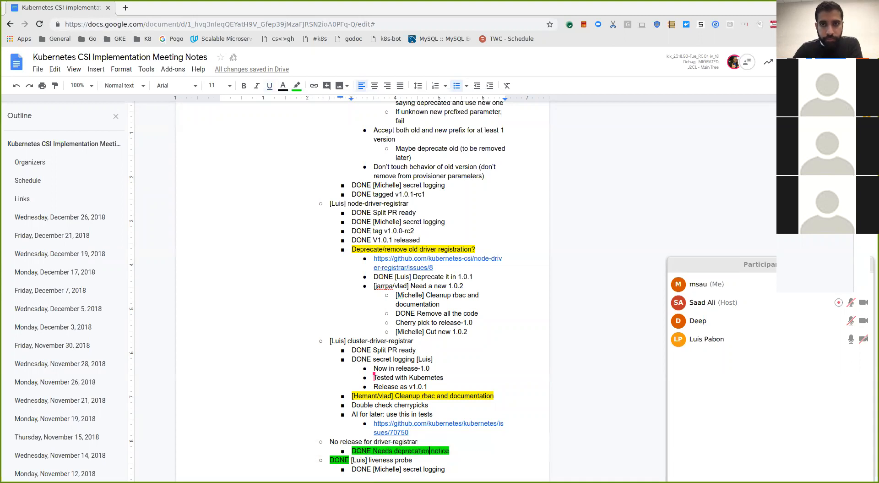
# Scroll to the [Patrick/Serguei] Secret logging section and its announcement question.
pyautogui.scroll(-3)
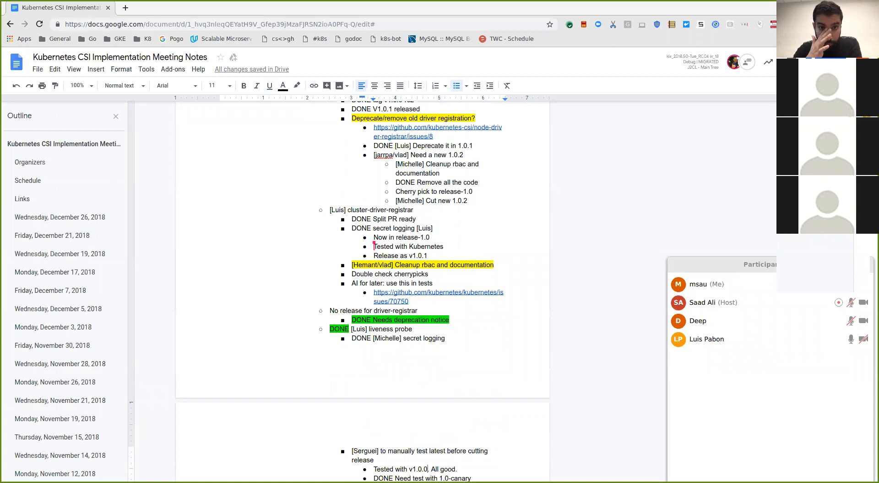
pyautogui.scroll(3)
pyautogui.write('Once we get 0.3 patched')
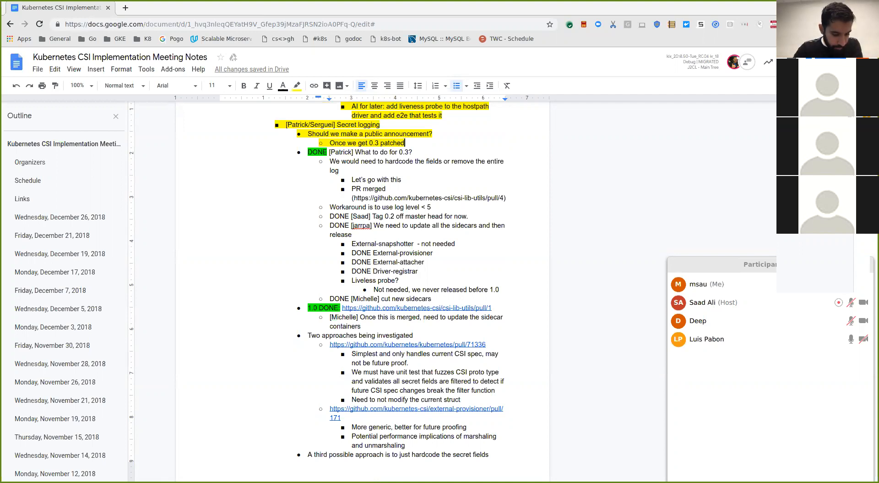
# Add sub-bullet 'Follow up with security team to determine channel to send announcement'.
pyautogui.press('Return')
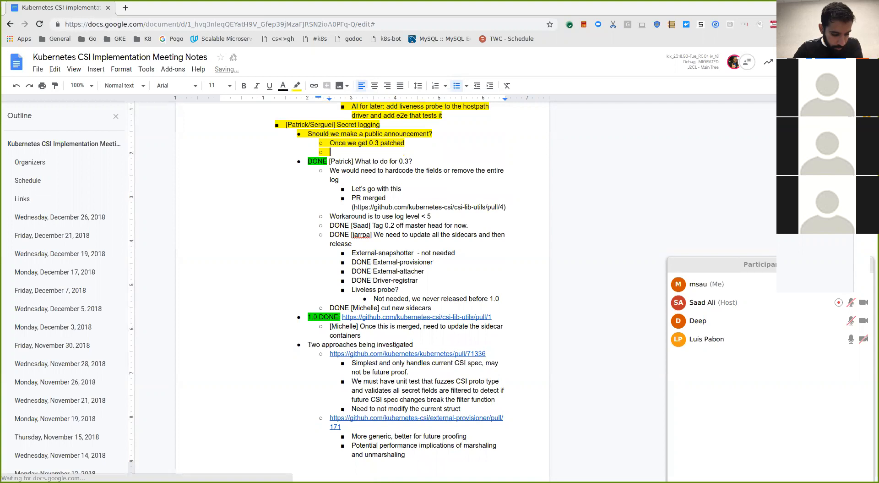
pyautogui.write('Follow up with sec')
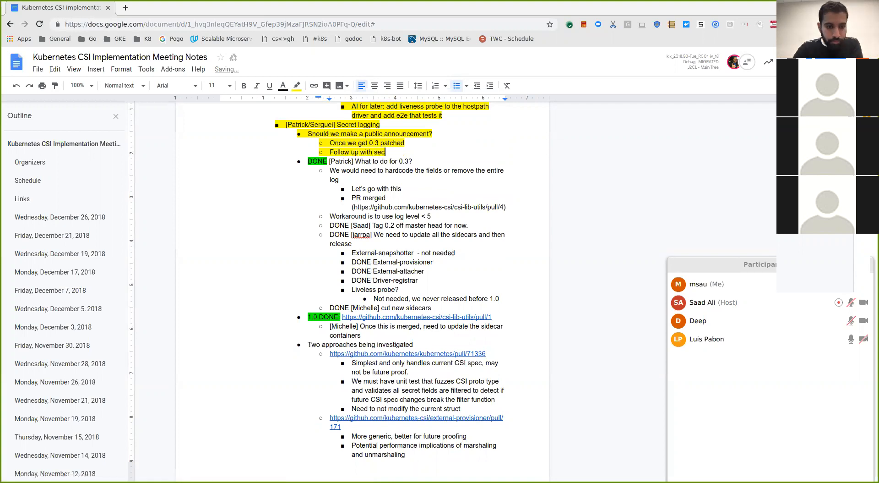
pyautogui.write('urity team to determine')
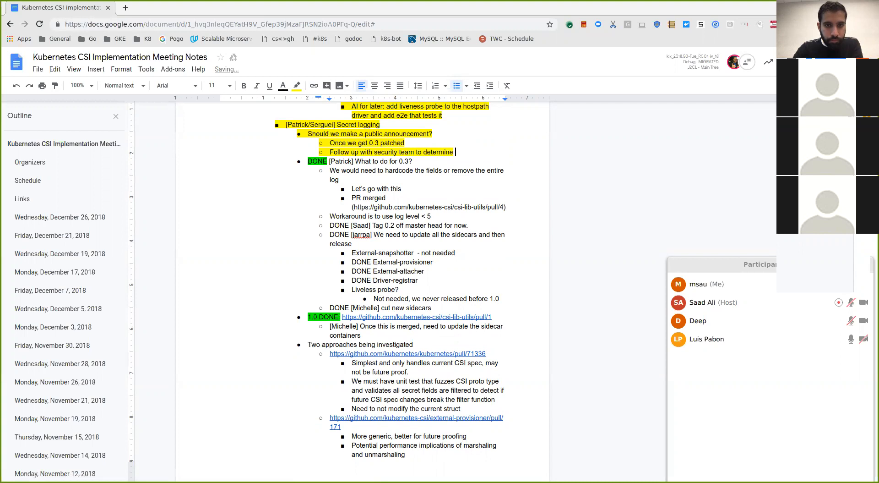
pyautogui.write('channel to')
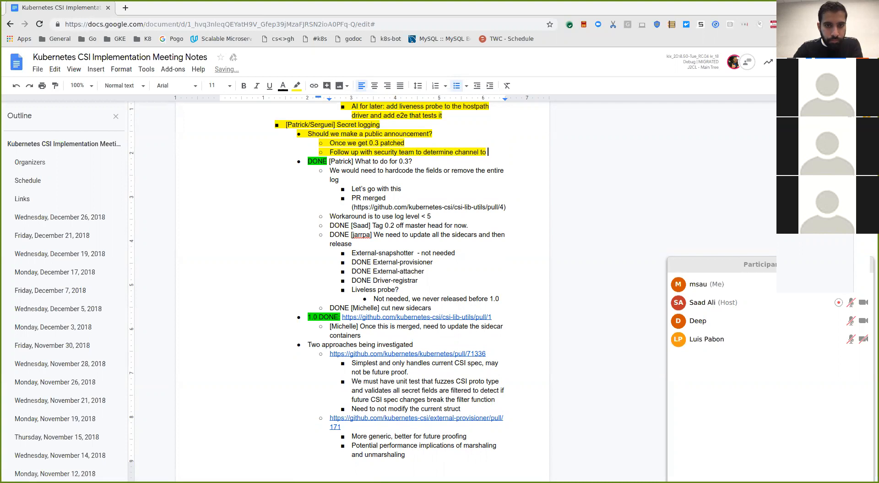
pyautogui.write('send an em')
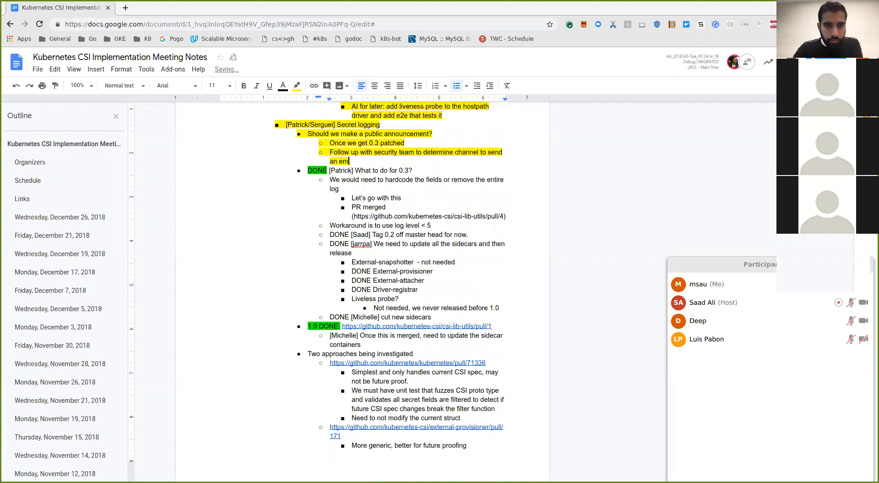
pyautogui.press('Backspace')
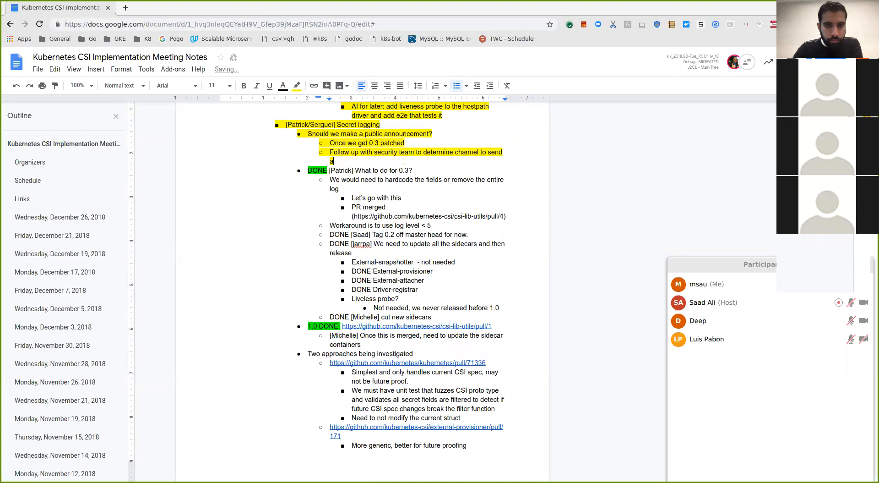
pyautogui.write('announcement')
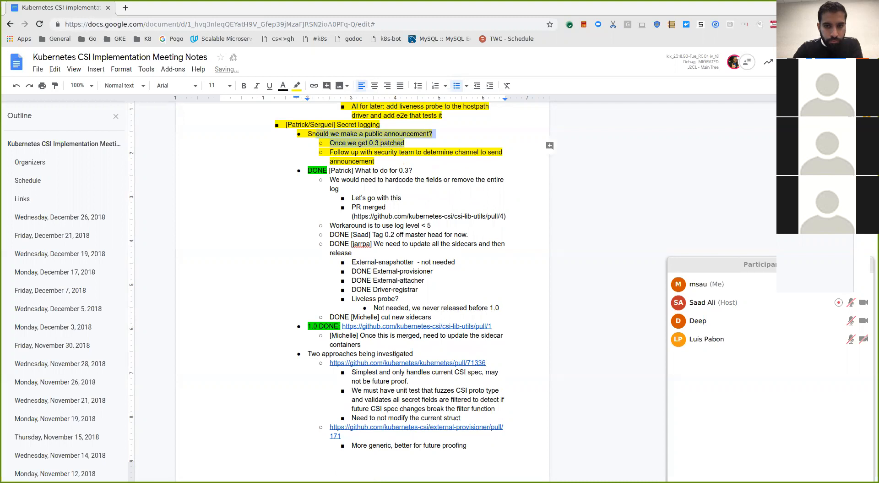
pyautogui.click(296, 86)
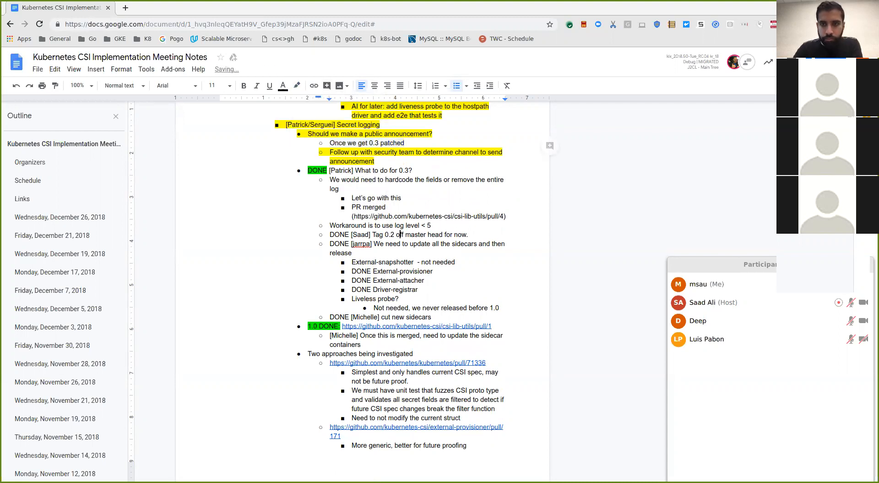
# Scroll to the [Luis] Split up driver-registrar and hostpath yaml items for discussion.
pyautogui.scroll(-3)
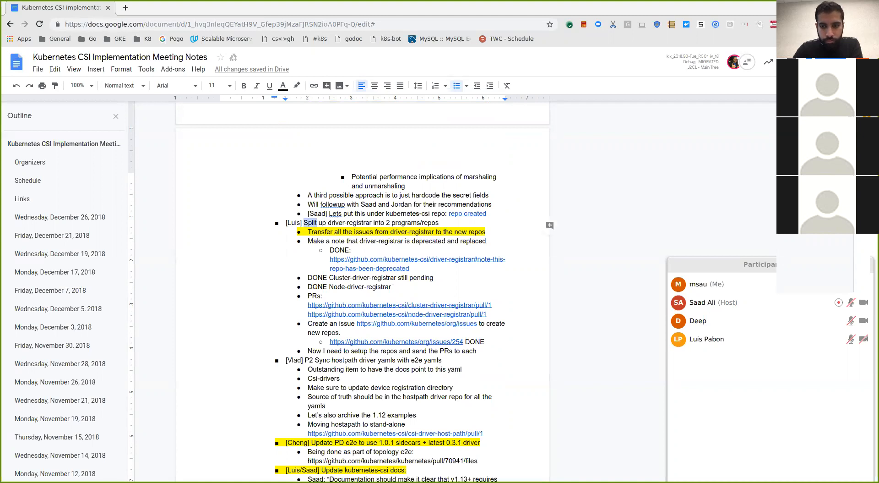
pyautogui.click(349, 222)
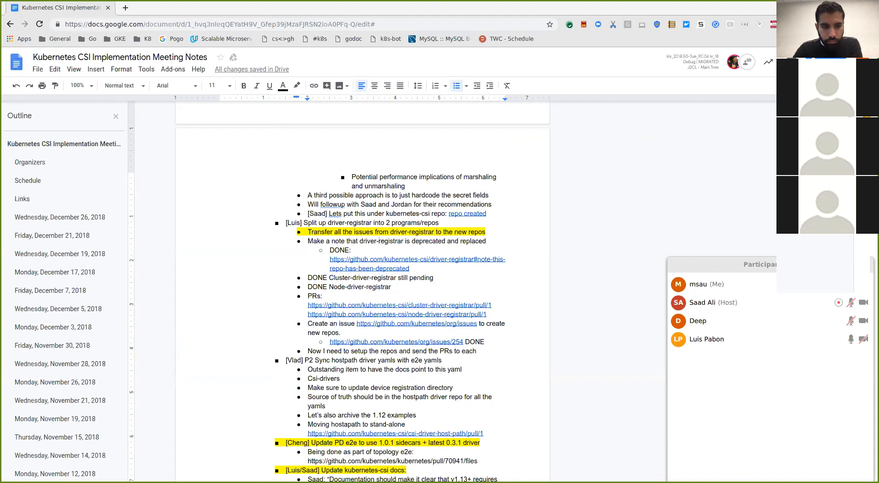
pyautogui.click(380, 241)
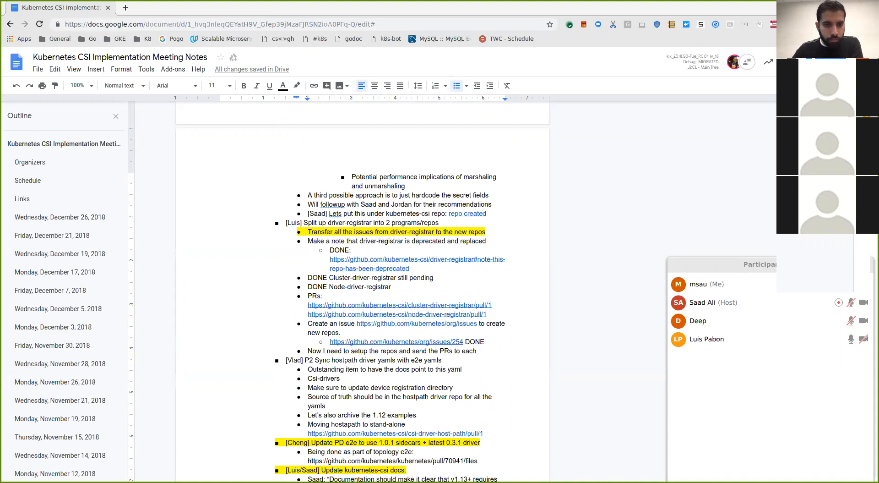
pyautogui.click(378, 241)
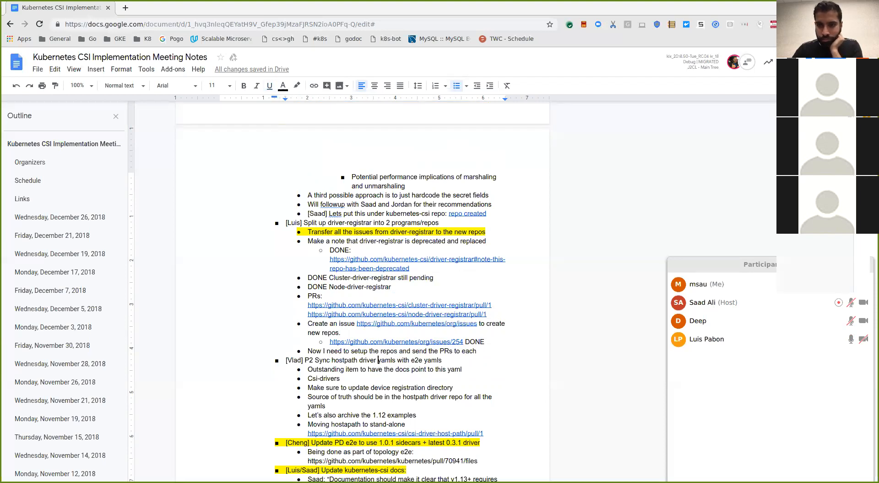
# Select the github.com/kubernetes/kubernetes/pull/70941/files link under the PD e2e item.
pyautogui.click(341, 379)
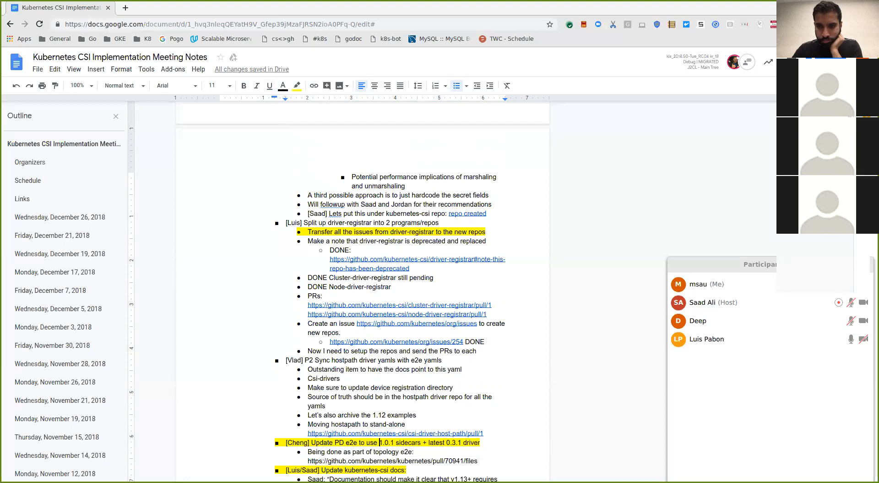
pyautogui.scroll(-3)
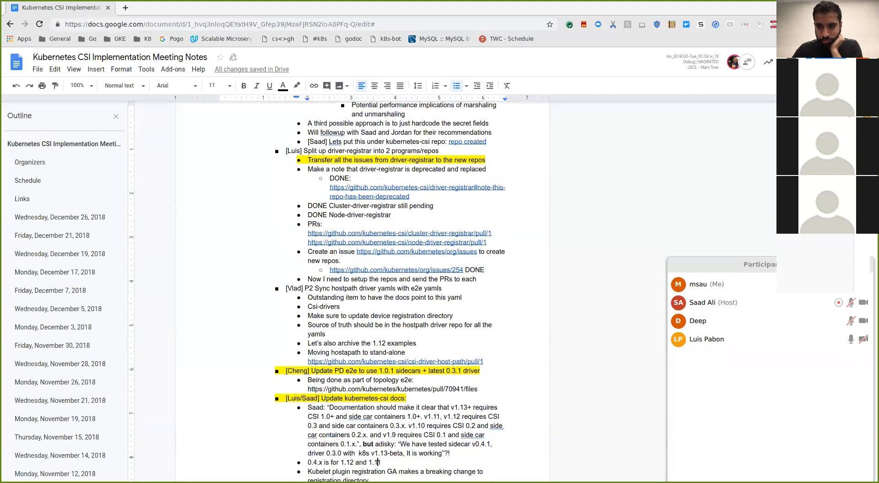
pyautogui.scroll(-3)
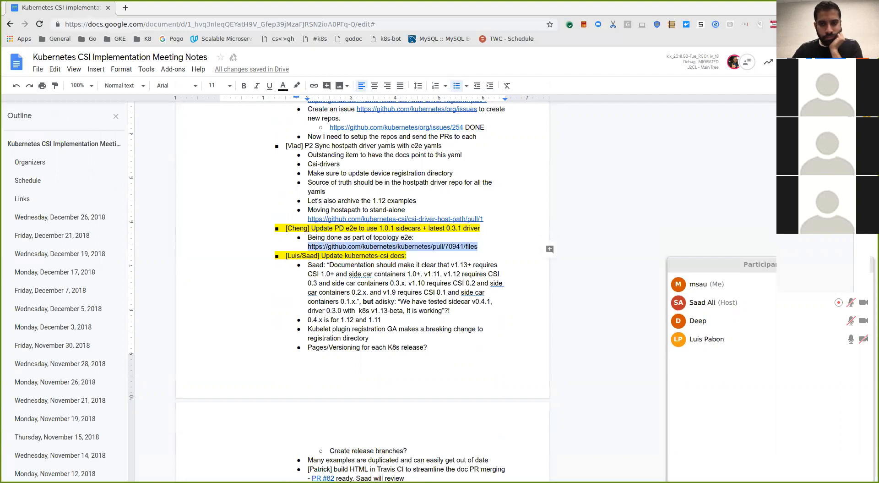
# Browse pull request 70941's changed files on GitHub in a new tab.
pyautogui.click(125, 7)
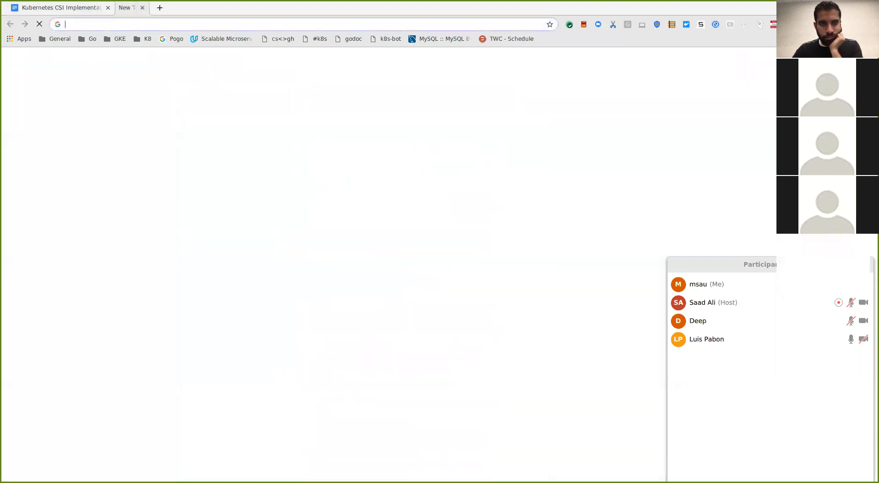
pyautogui.write('https://github.com/kubernetes/kubernetes/pull/70941/files')
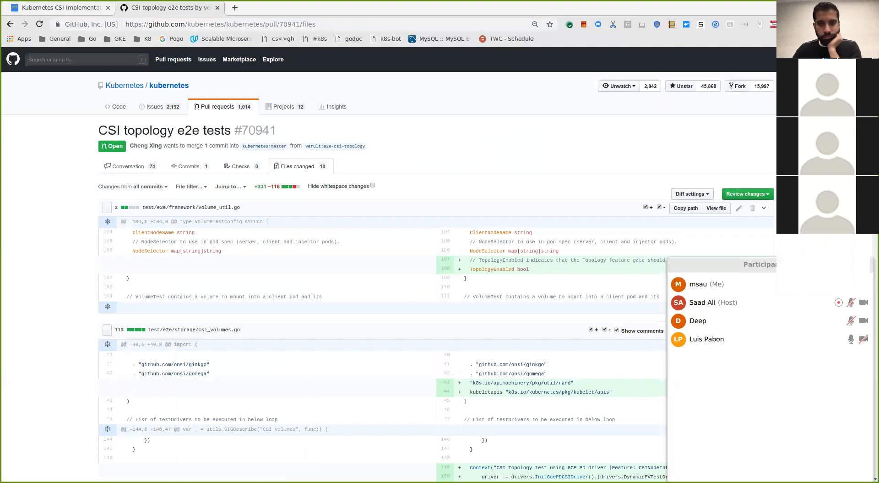
pyautogui.scroll(-3)
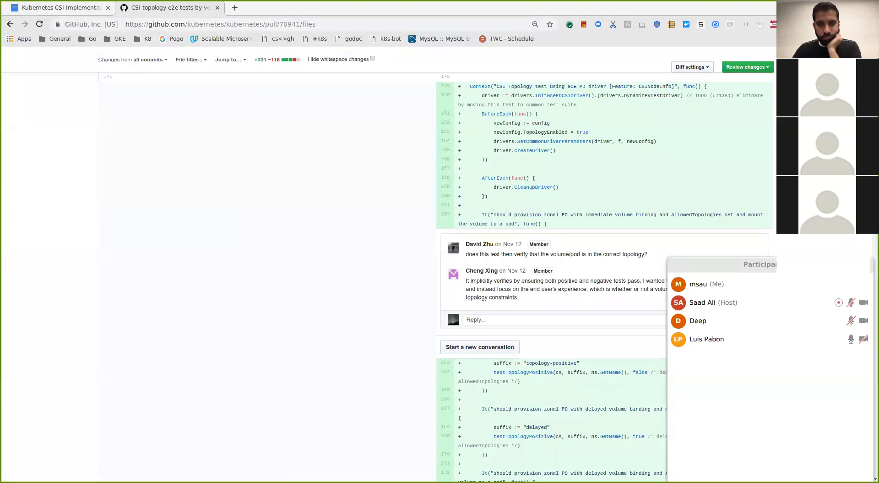
pyautogui.scroll(3)
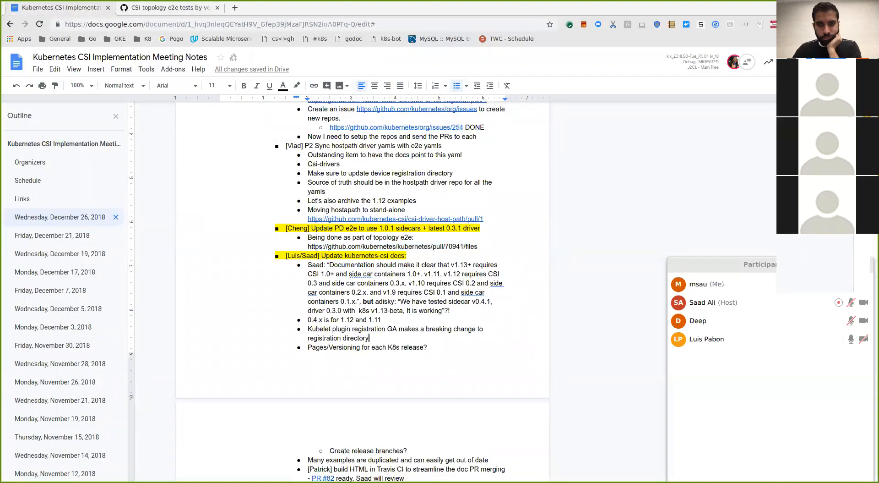
# Start a new sub-bullet after the '[Luis/Saad] Update kubernetes-csi docs:' line.
pyautogui.scroll(-3)
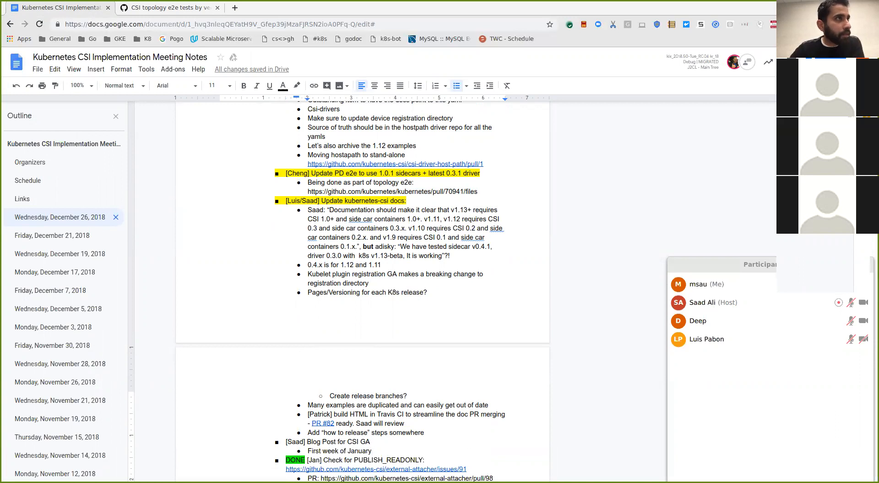
pyautogui.click(371, 451)
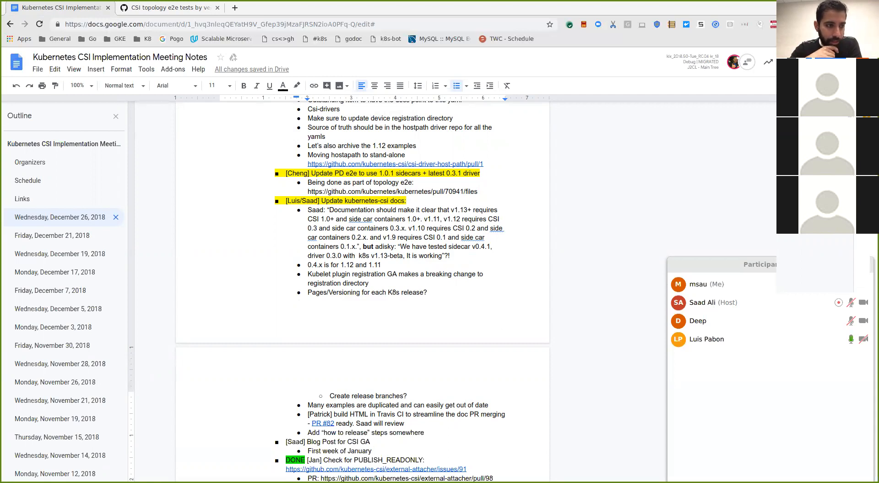
pyautogui.click(371, 451)
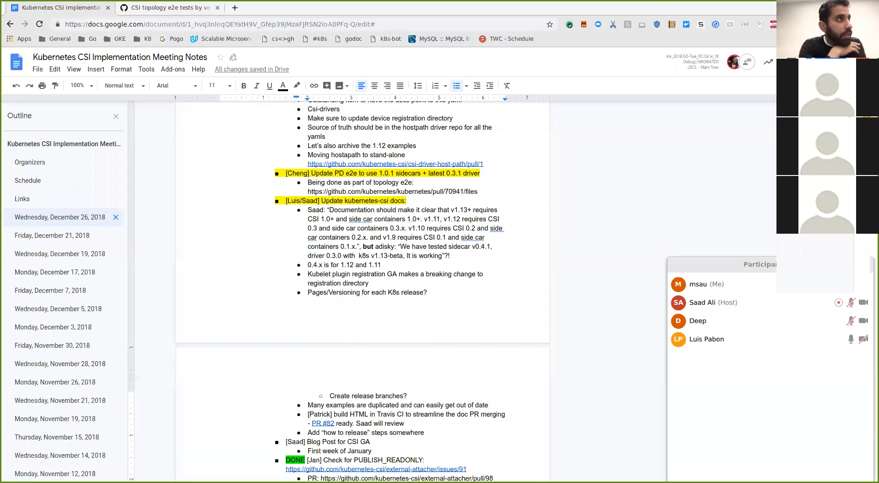
pyautogui.click(372, 450)
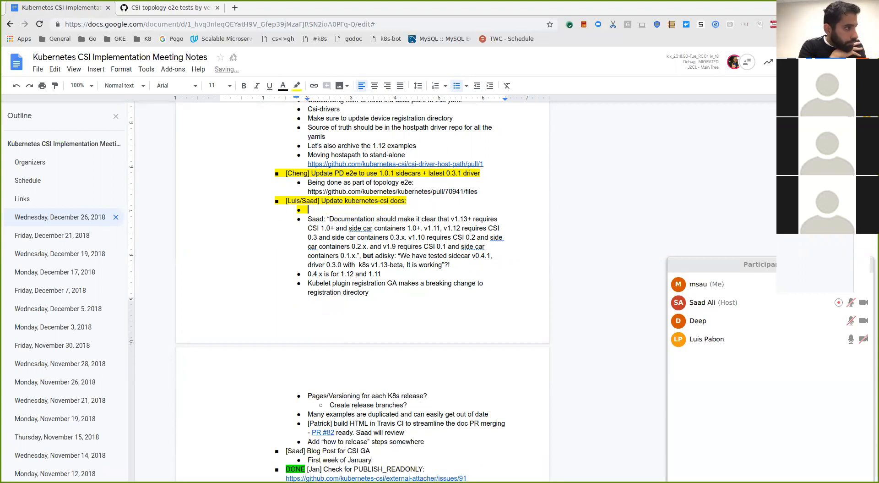
# Write 'Plan is to document everything in docs site... Figure out how to branch stuff' and split off the branching sentence.
pyautogui.write('Plan is to')
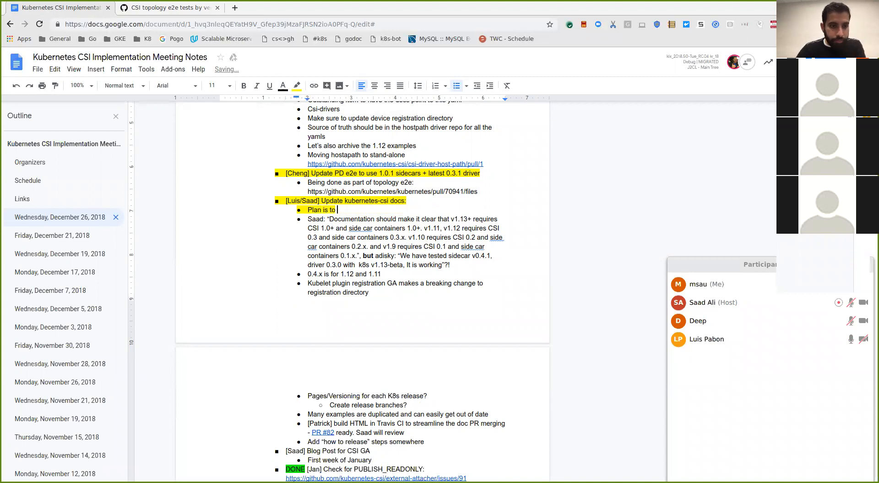
pyautogui.write('documen')
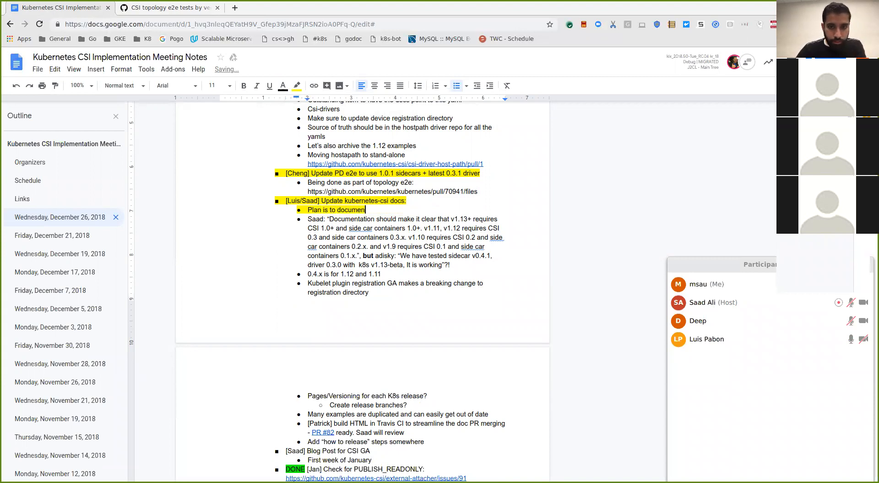
pyautogui.write('everything in')
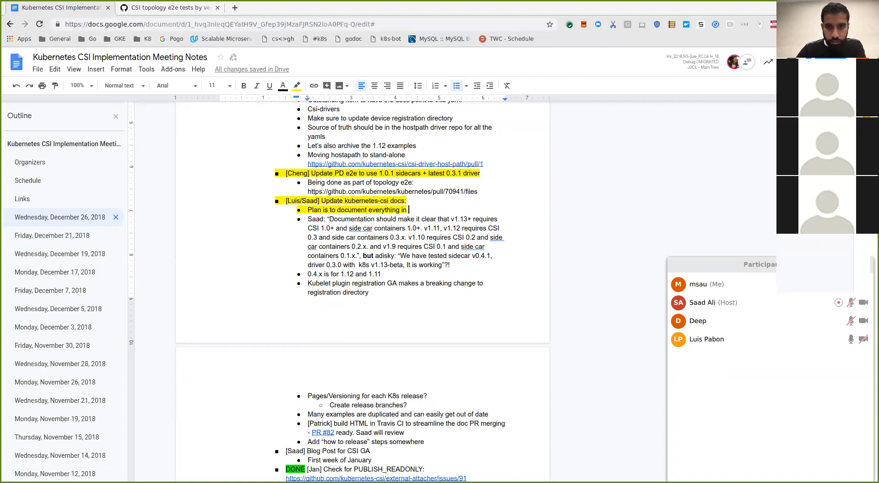
pyautogui.write('docs')
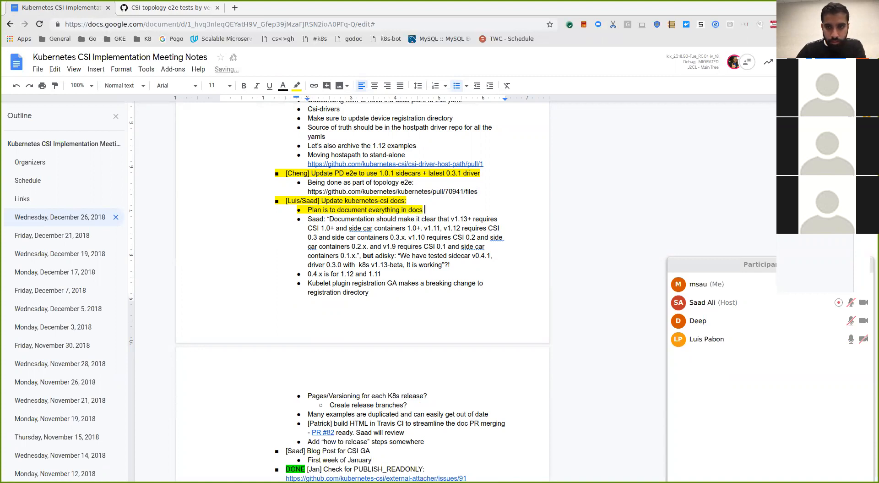
pyautogui.write('site, similar to kubernetes.io.')
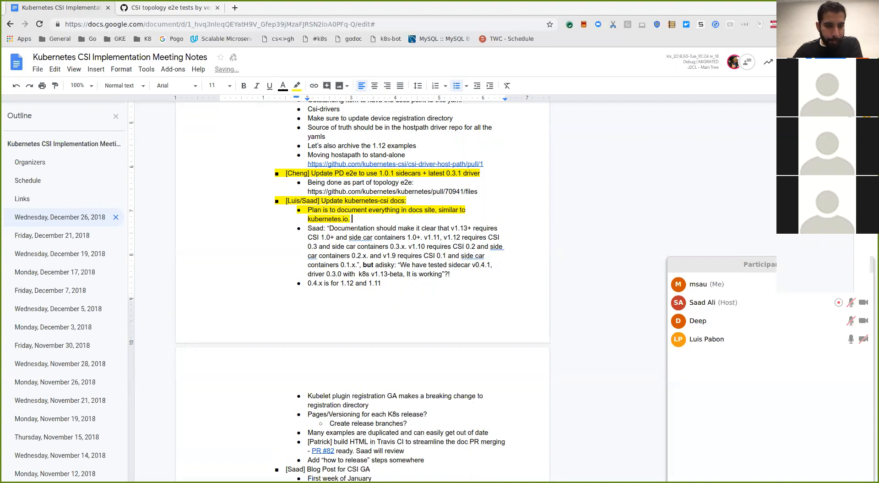
pyautogui.write('Figure out how to b')
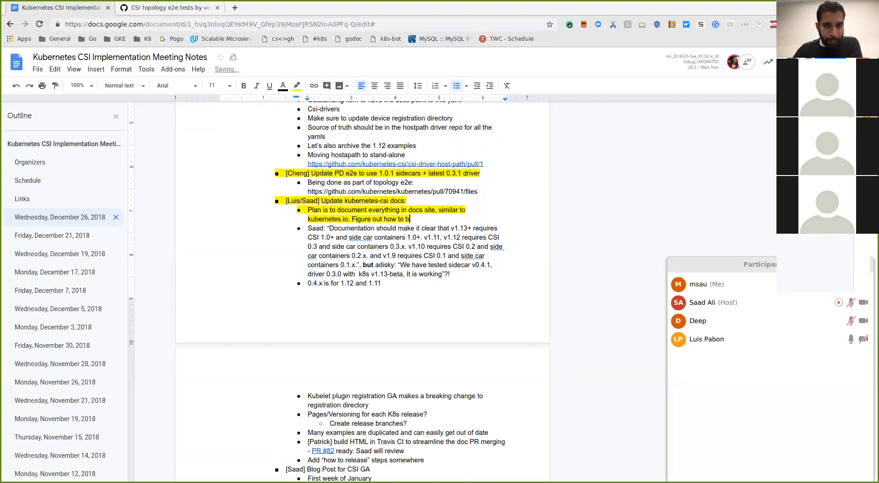
pyautogui.write('ranch stuff')
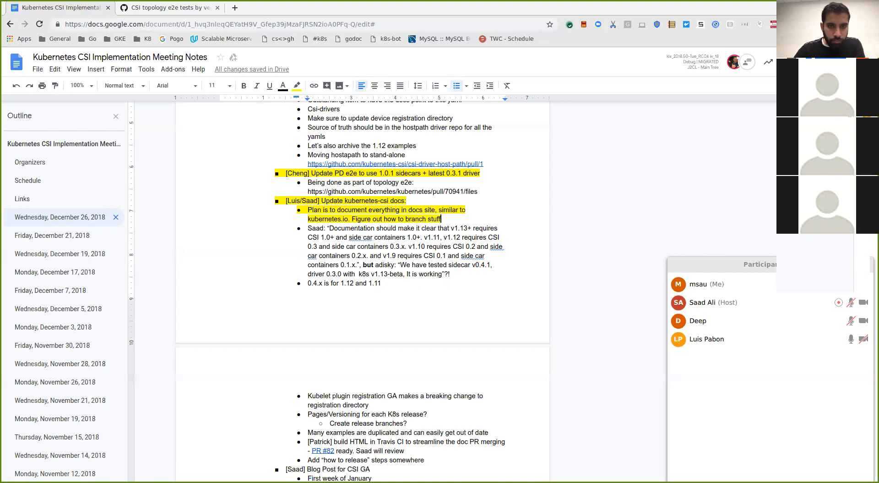
pyautogui.click(352, 218)
pyautogui.write('Long term: ')
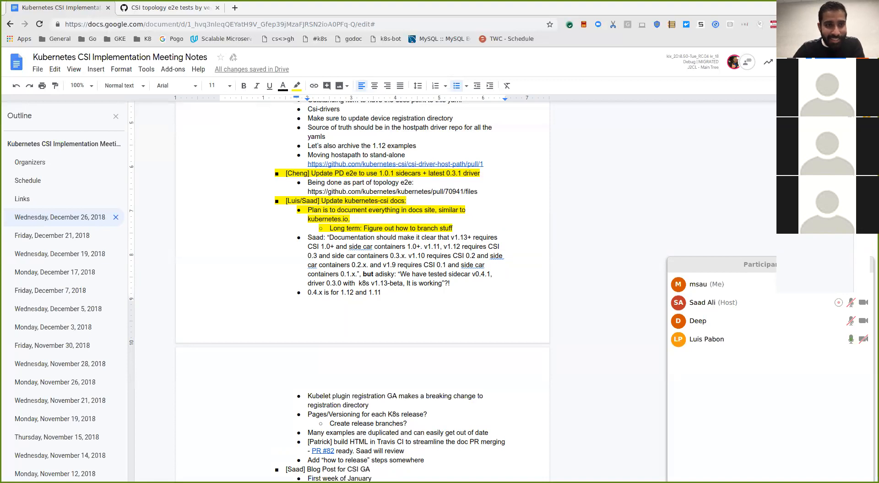
# Extend the long-term note to 'Figure out how to branch stuff, sync up with docs team'.
pyautogui.click(352, 219)
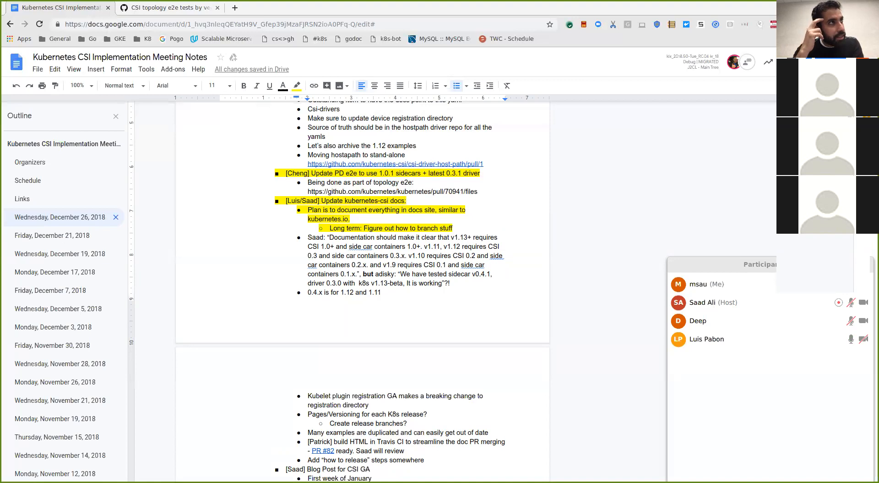
pyautogui.click(351, 219)
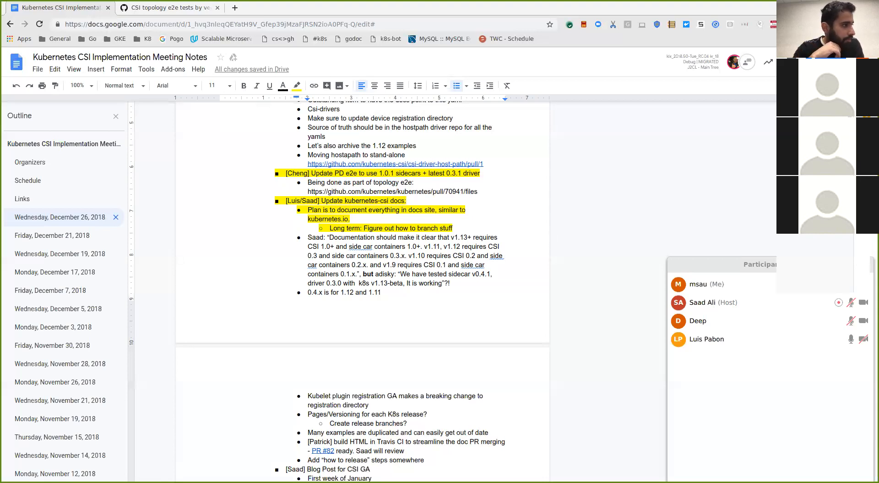
pyautogui.write(', sync up with docs t')
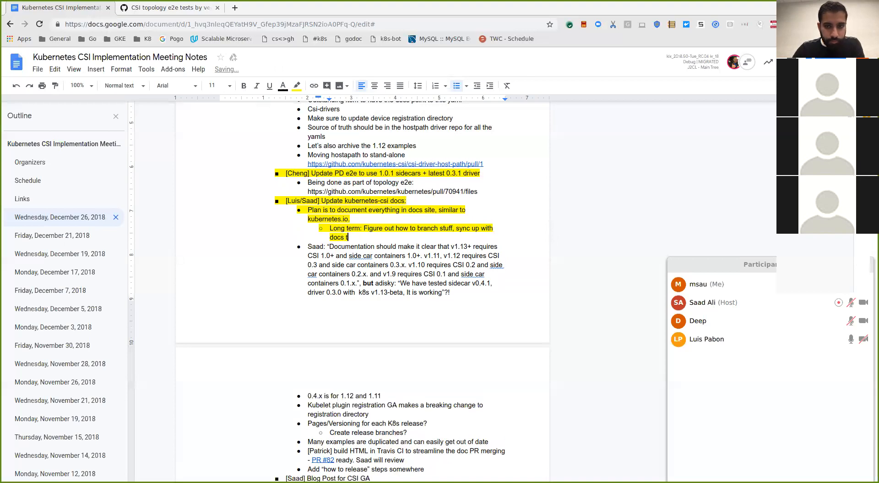
pyautogui.write('eam')
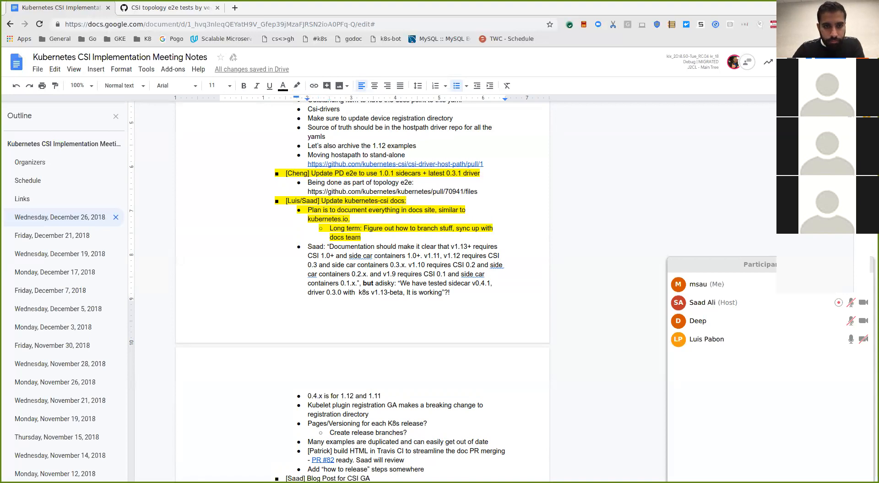
# Return to the Dec 26 plugin watcher notes and open the PR 72221 link in a new tab.
pyautogui.scroll(3)
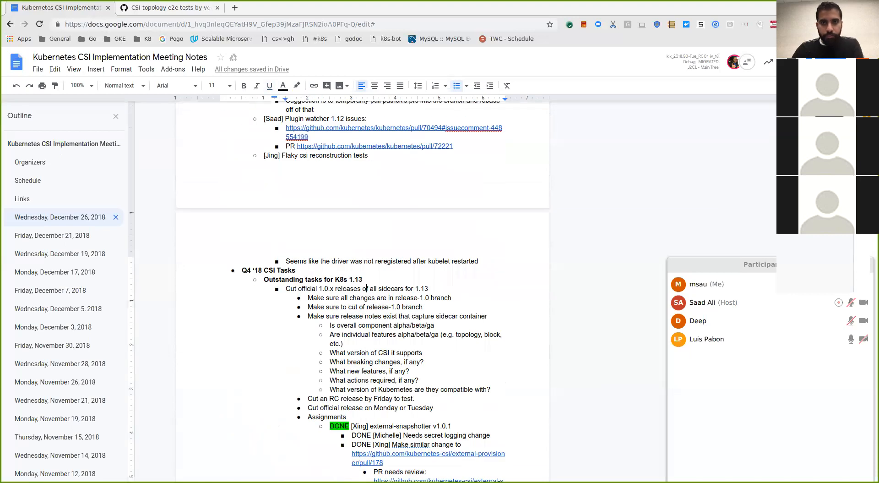
pyautogui.scroll(3)
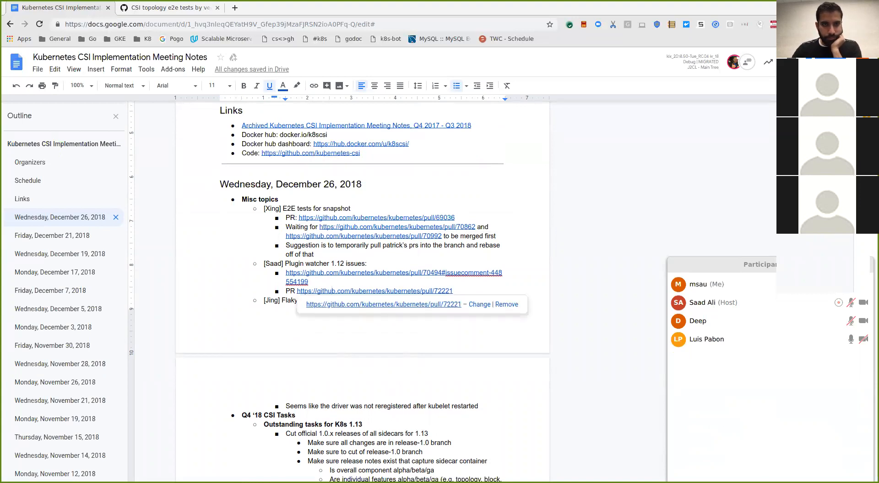
pyautogui.click(375, 290)
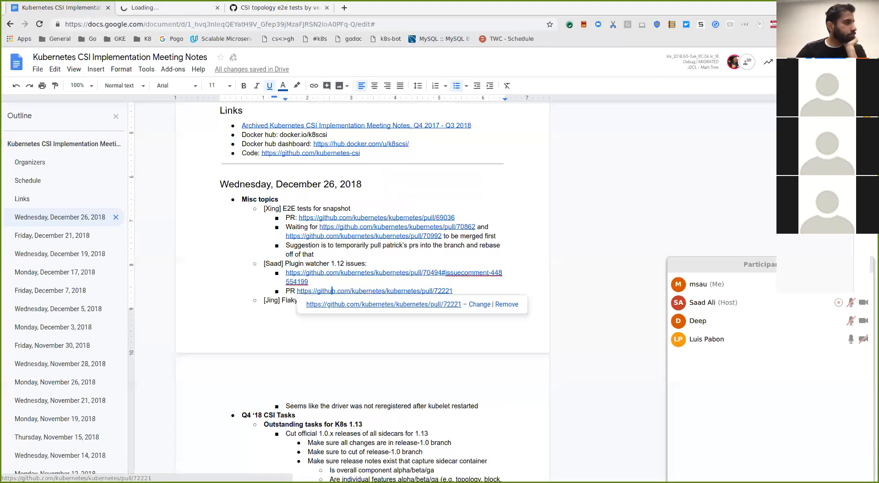
# Review PR #72221 Pluginwatcher backport's NOT APPROVED status, then reopen its link from the notes.
pyautogui.click(373, 291)
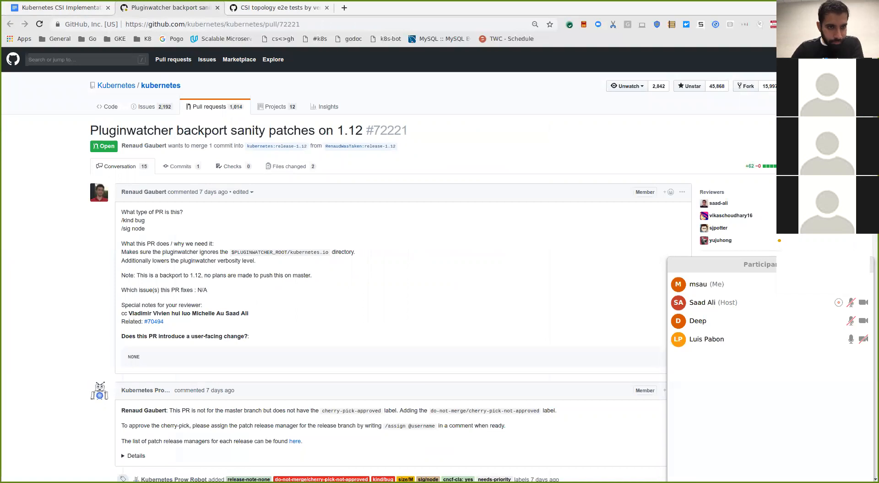
pyautogui.scroll(-3)
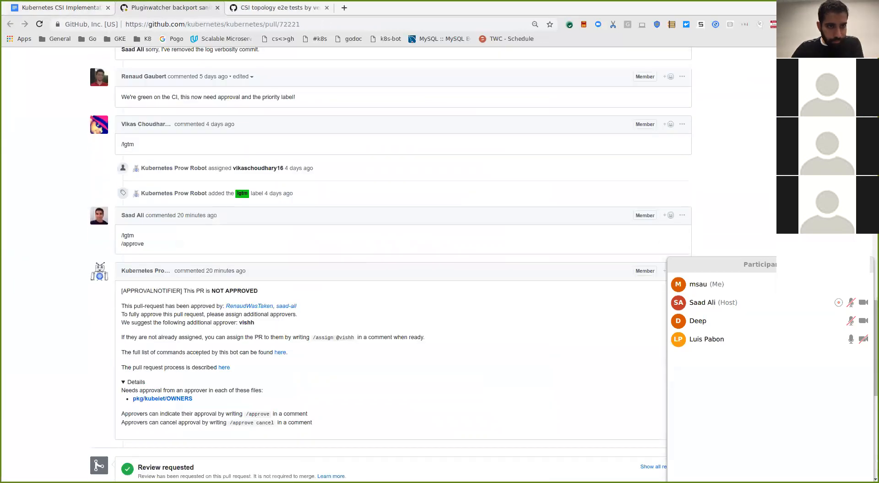
pyautogui.scroll(-3)
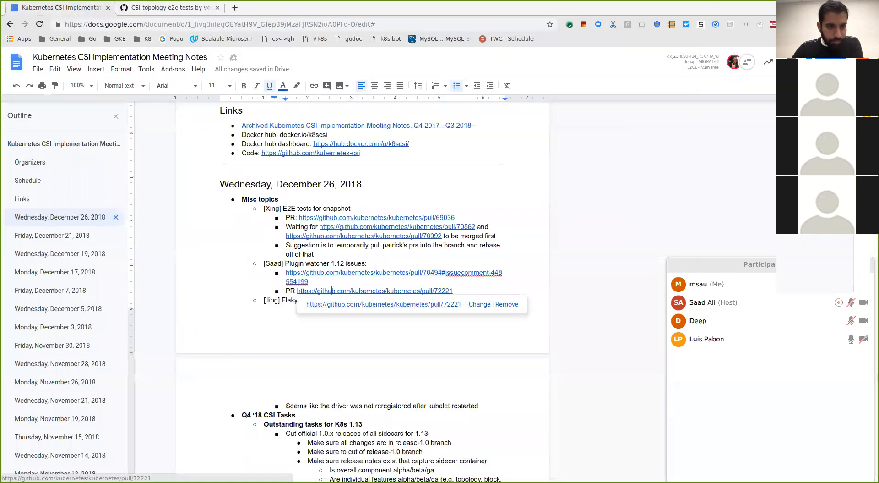
pyautogui.click(375, 290)
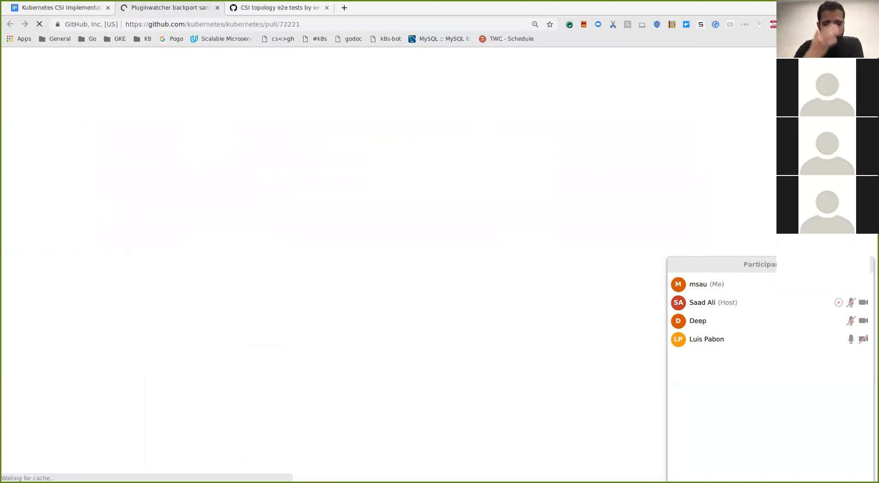